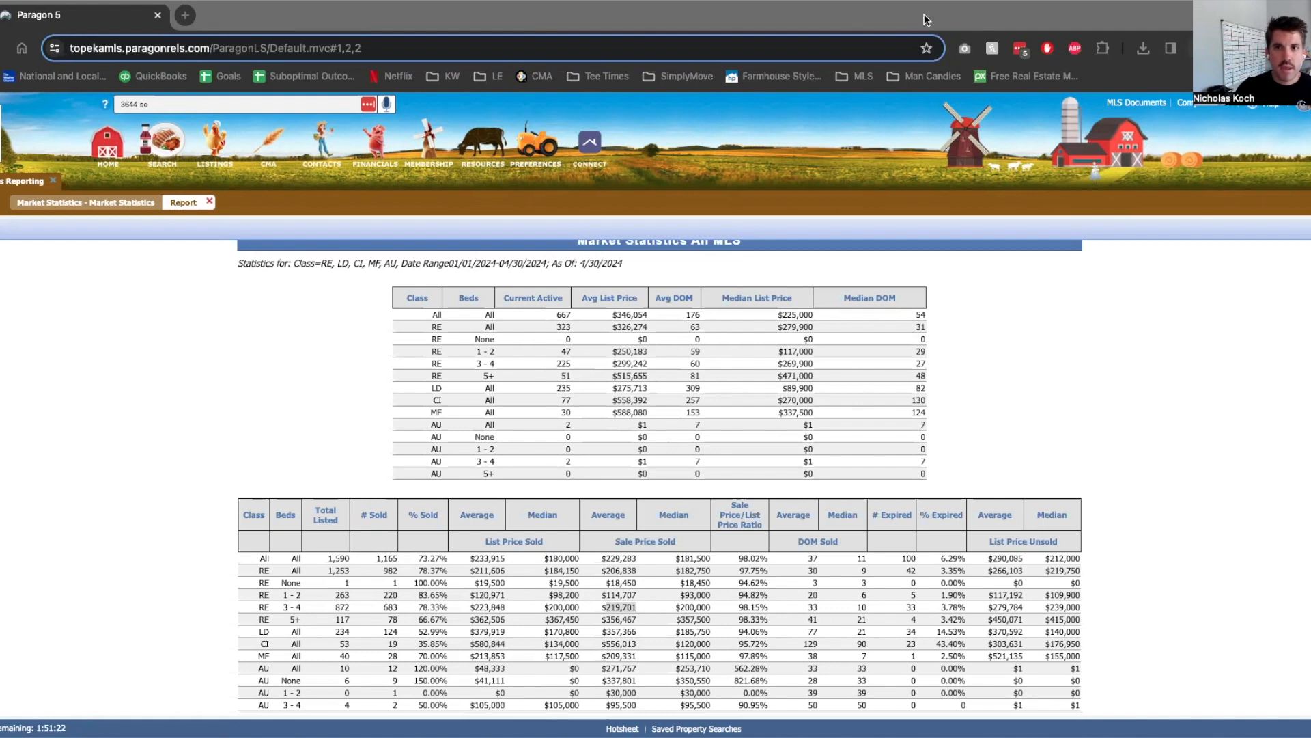
{"action": "mouse_move", "coordinate": [466, 39]}
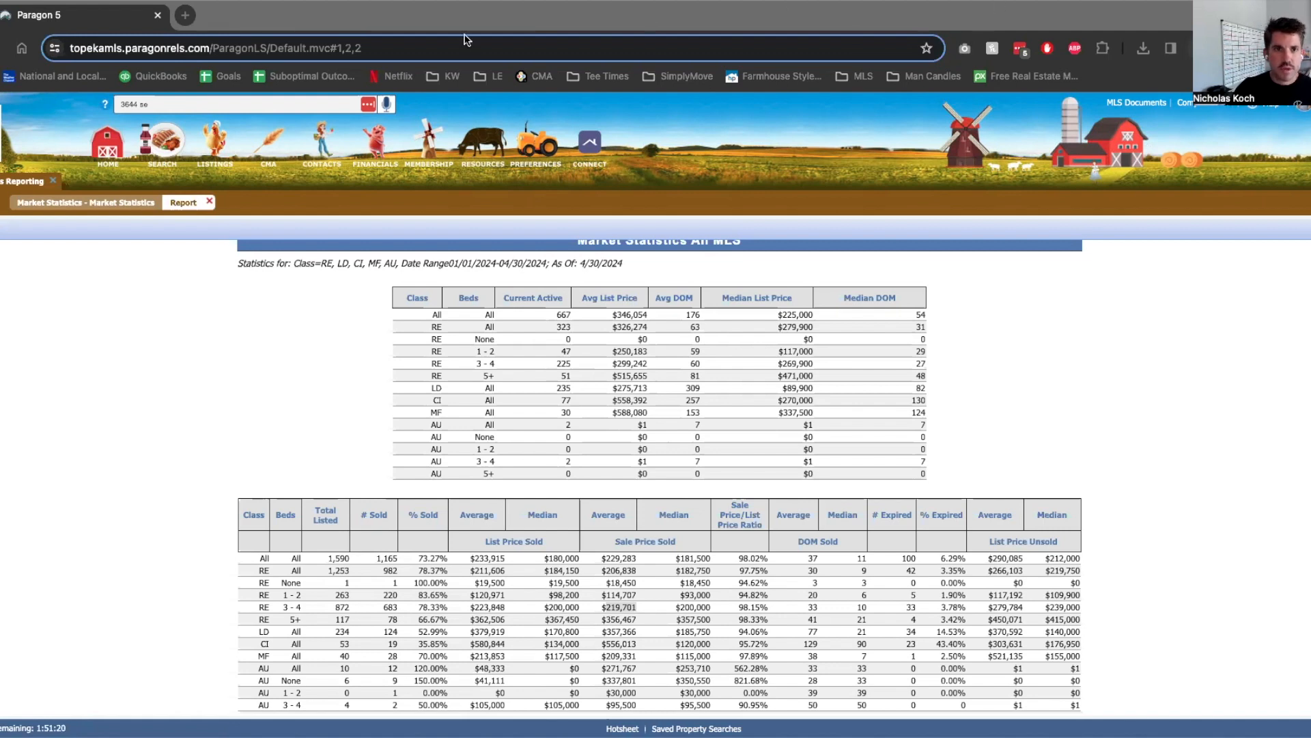
{"action": "mouse_move", "coordinate": [232, 284]}
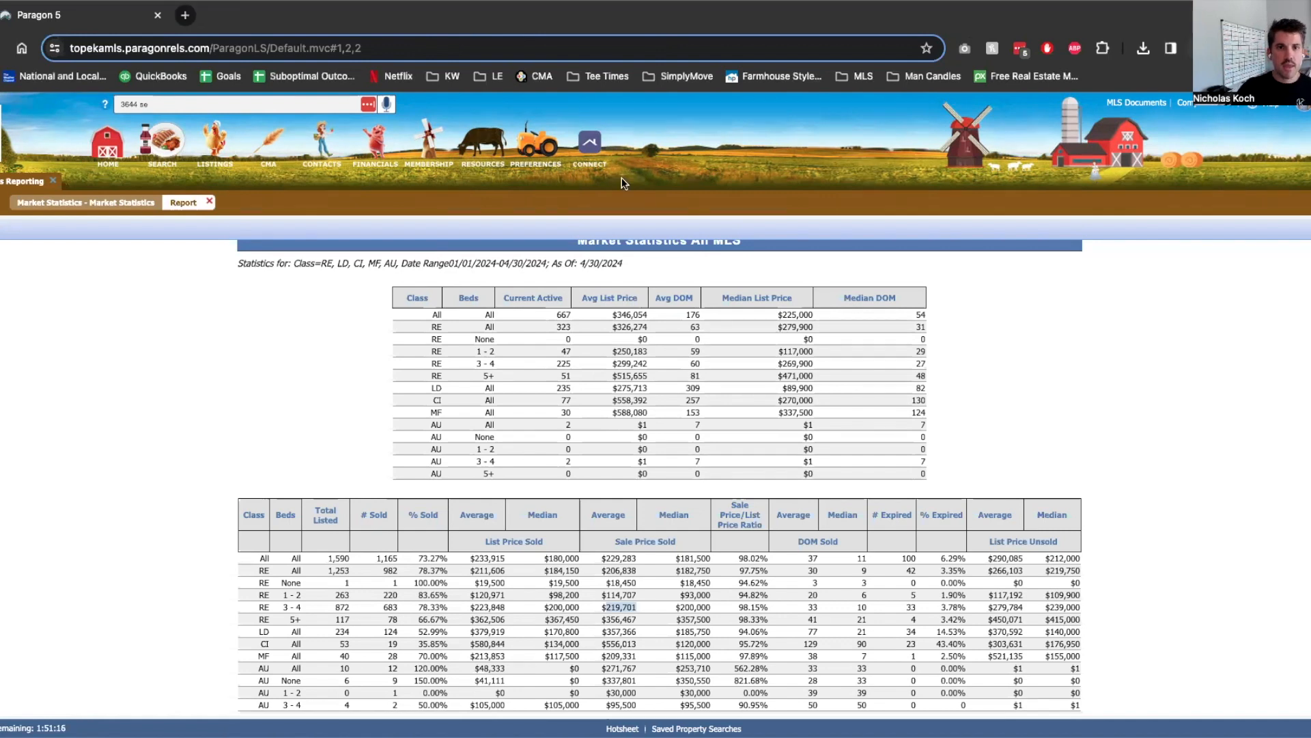
{"action": "mouse_move", "coordinate": [945, 7]}
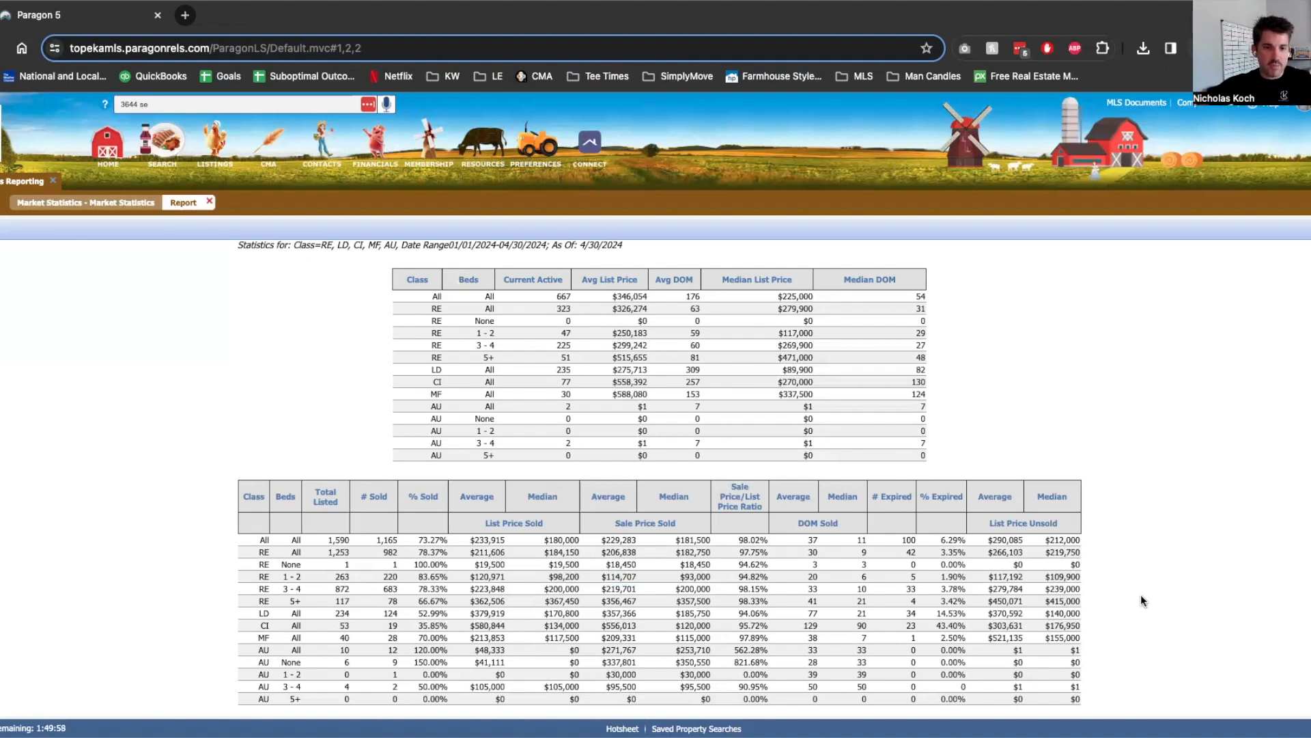
{"action": "mouse_move", "coordinate": [435, 562]}
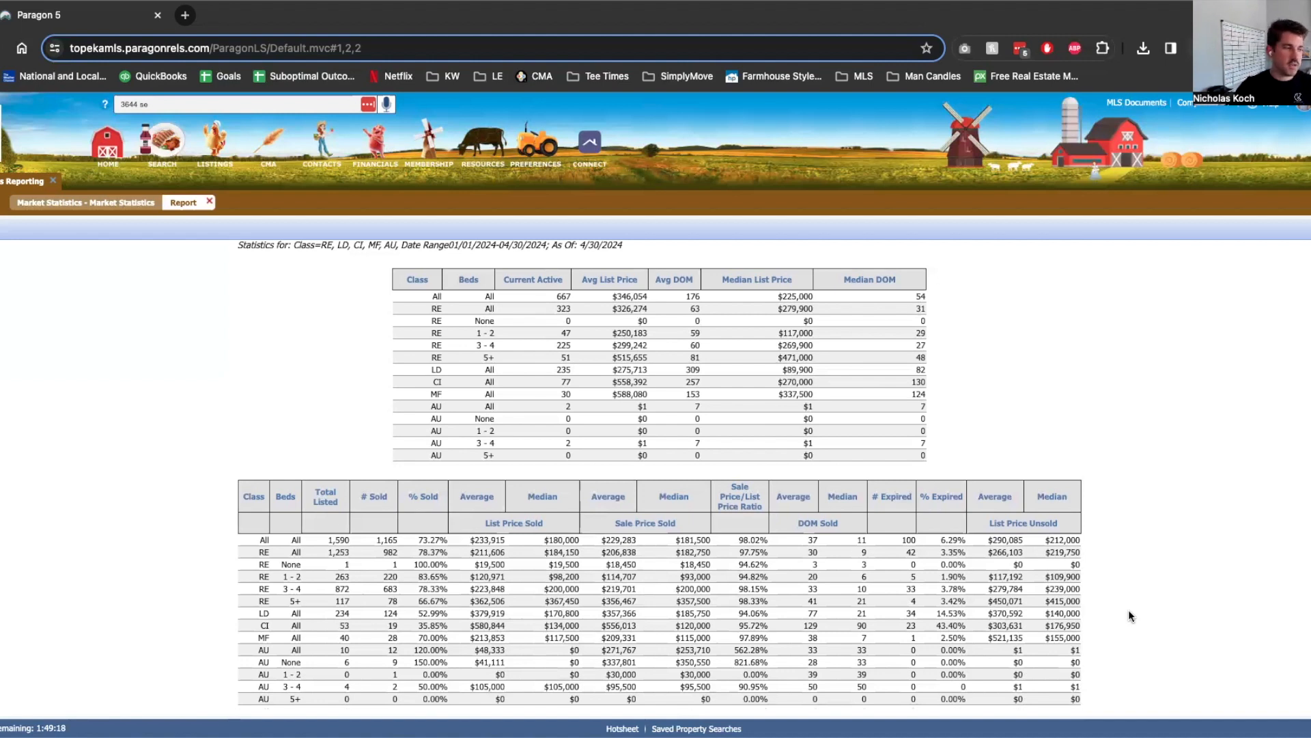
{"action": "mouse_move", "coordinate": [1135, 609]}
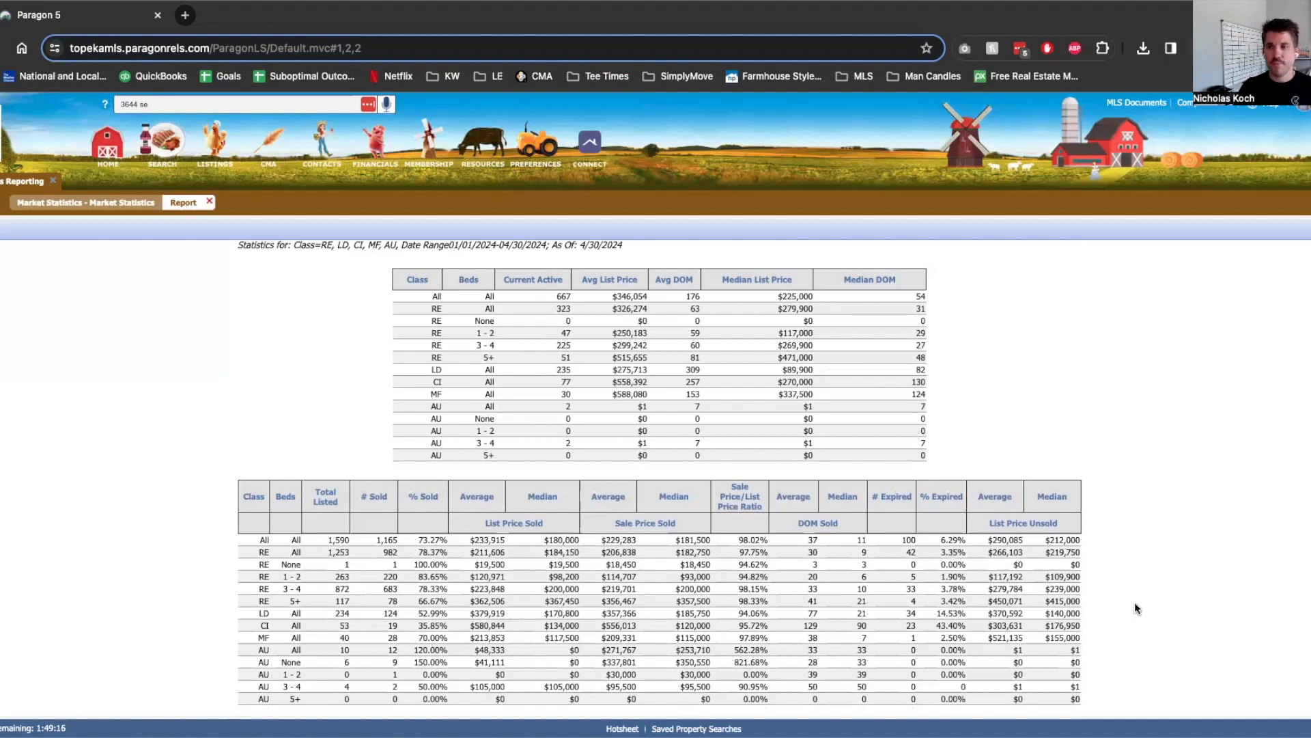
{"action": "mouse_move", "coordinate": [1125, 608]}
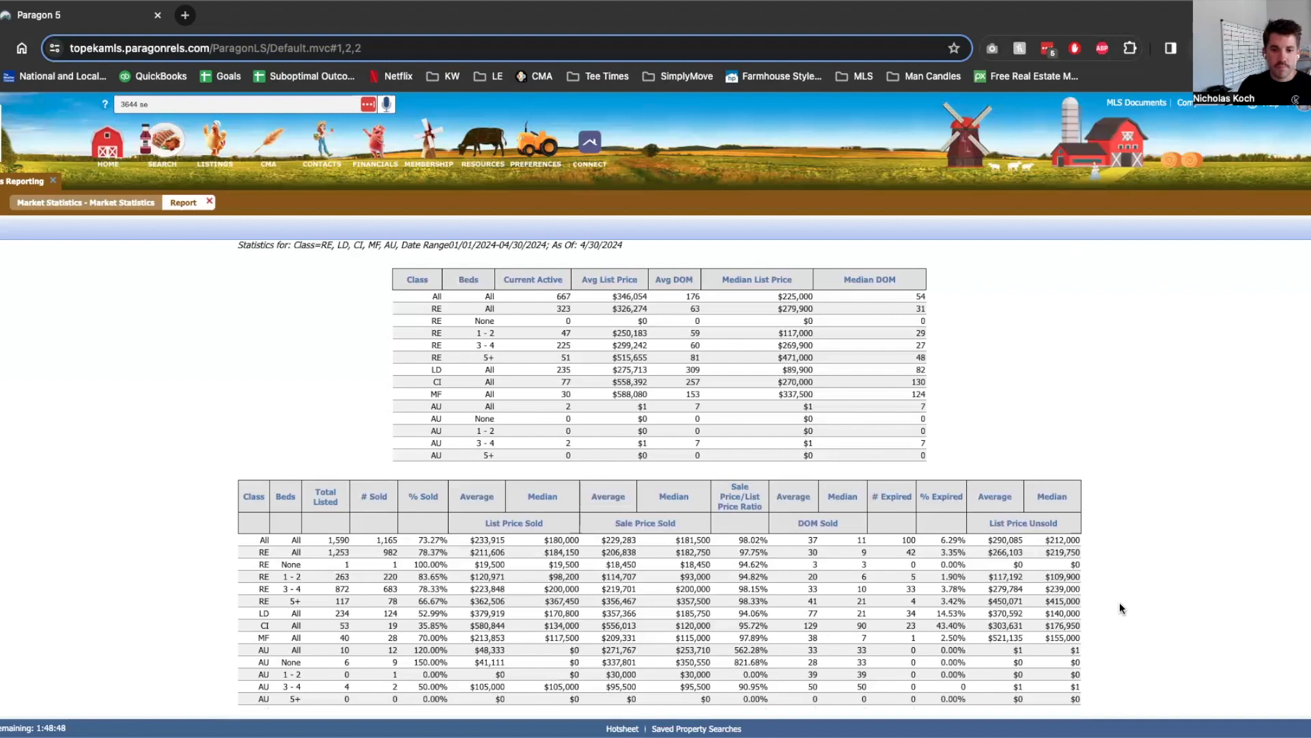
{"action": "mouse_move", "coordinate": [1143, 627]}
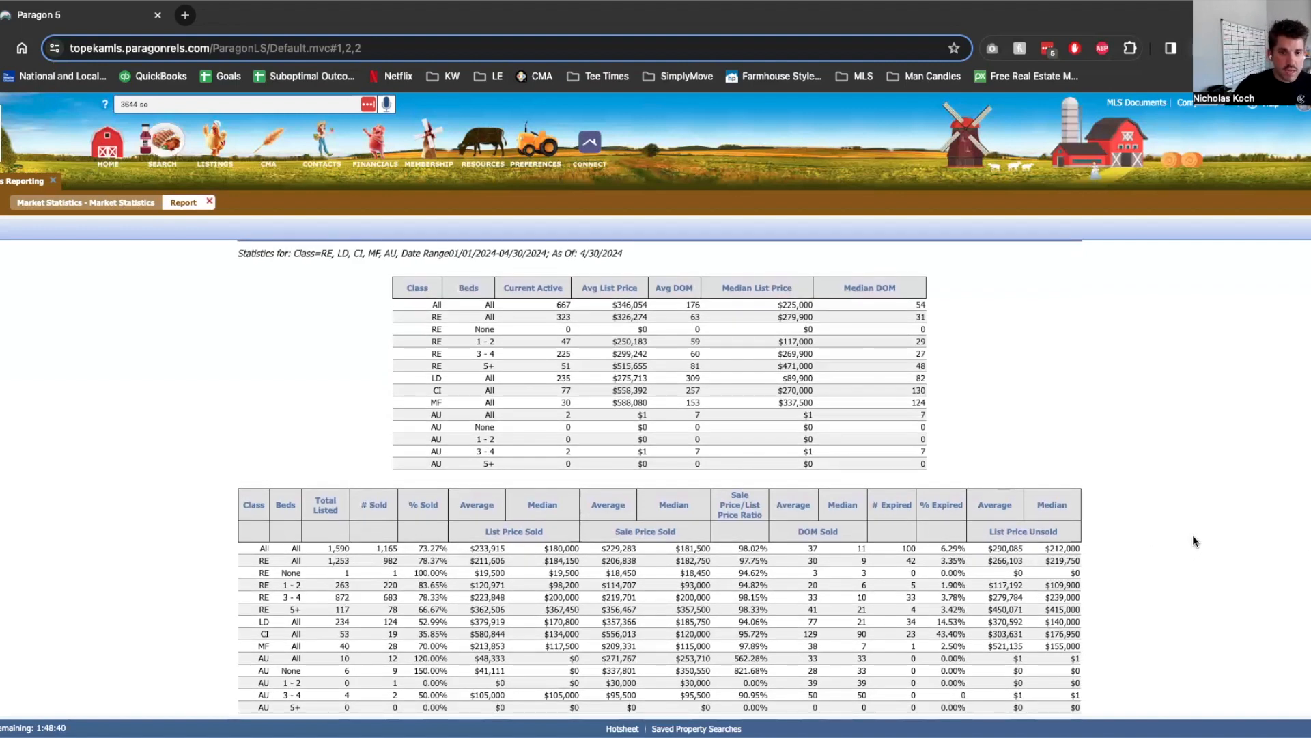
{"action": "scroll", "scroll_direction": "down", "scroll_amount": 3}
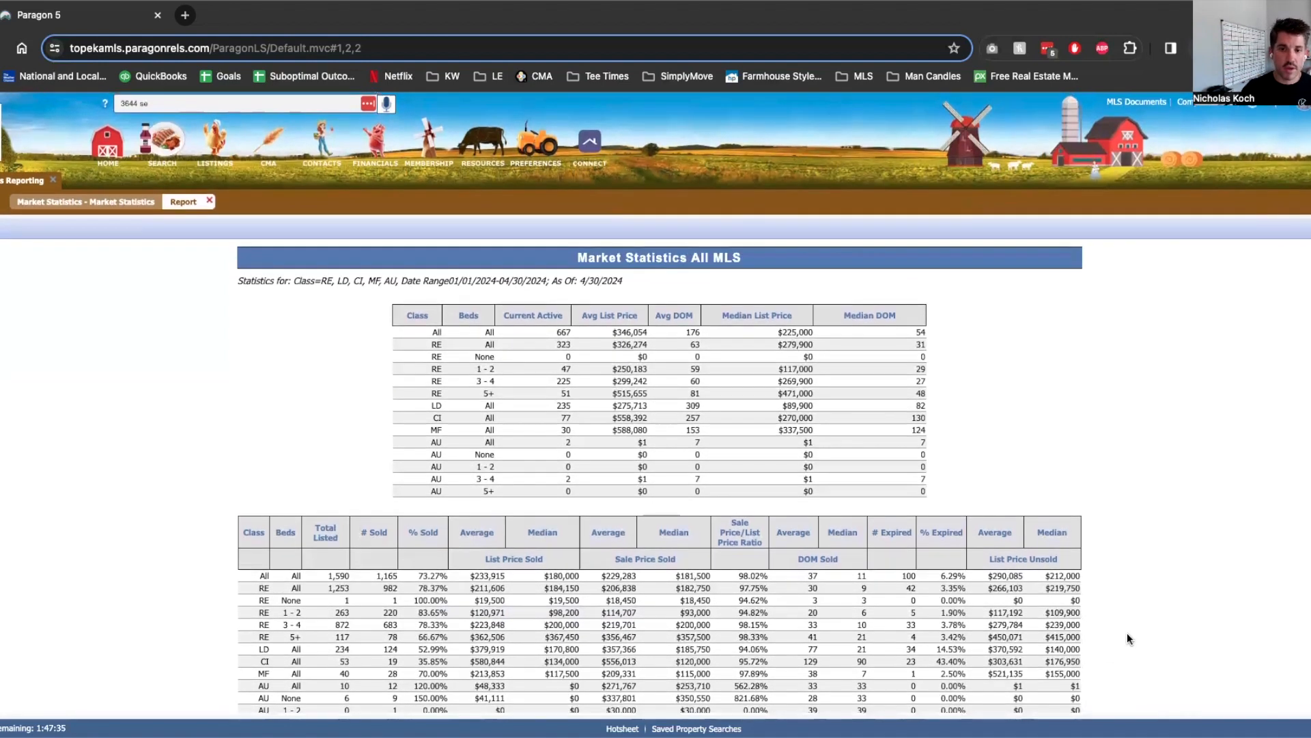
{"action": "scroll", "scroll_direction": "down", "scroll_amount": 3}
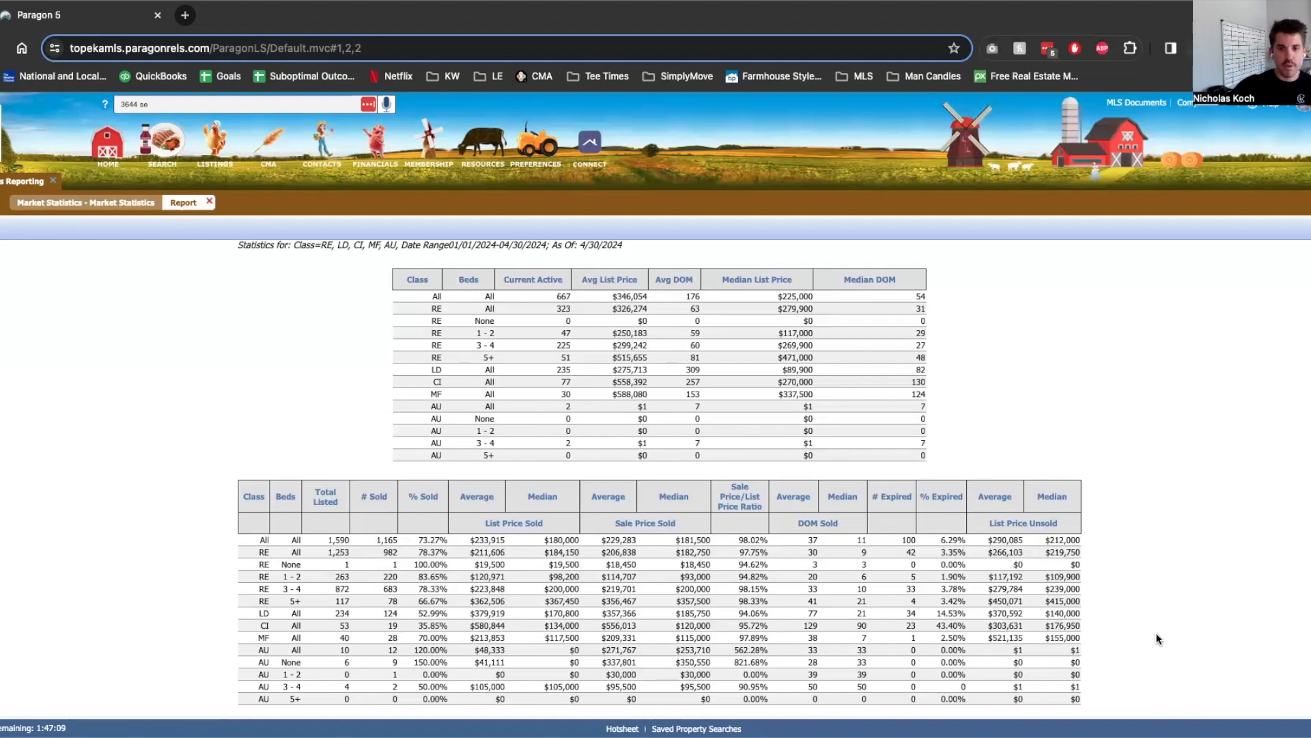
{"action": "mouse_move", "coordinate": [1097, 373]}
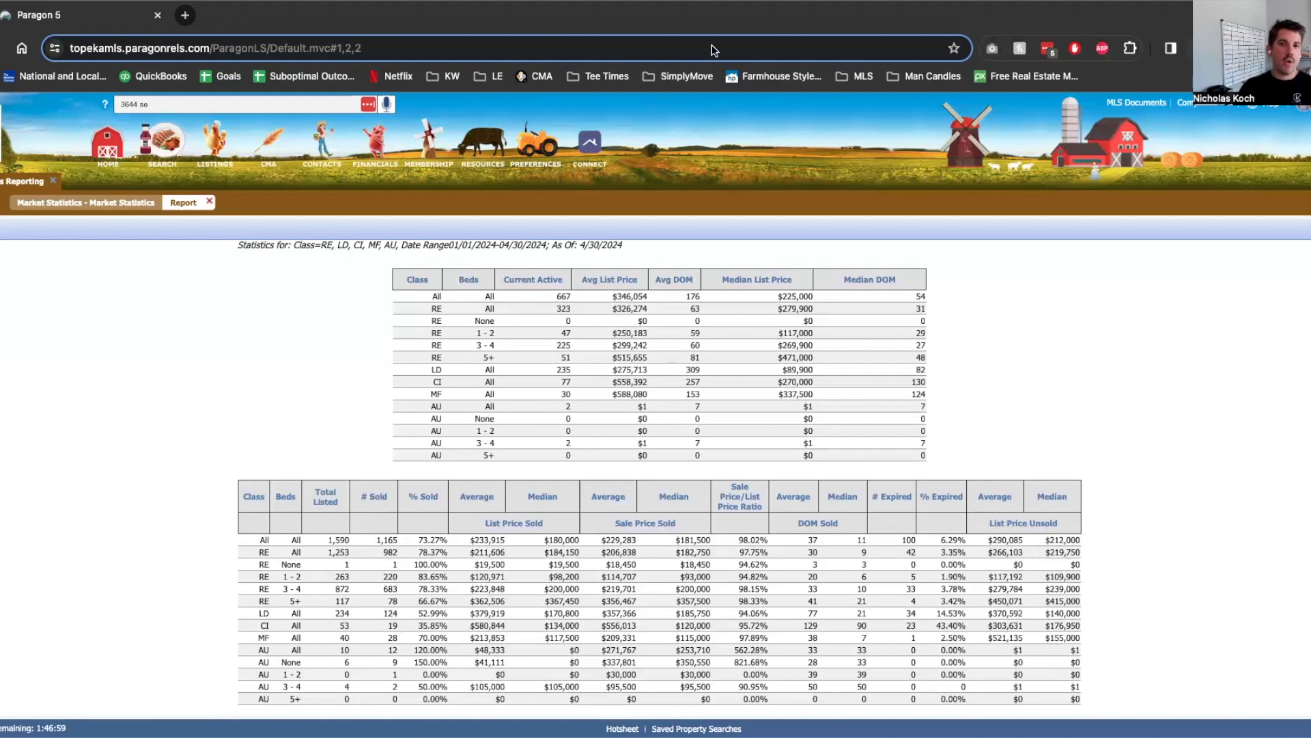
{"action": "mouse_move", "coordinate": [711, 52]}
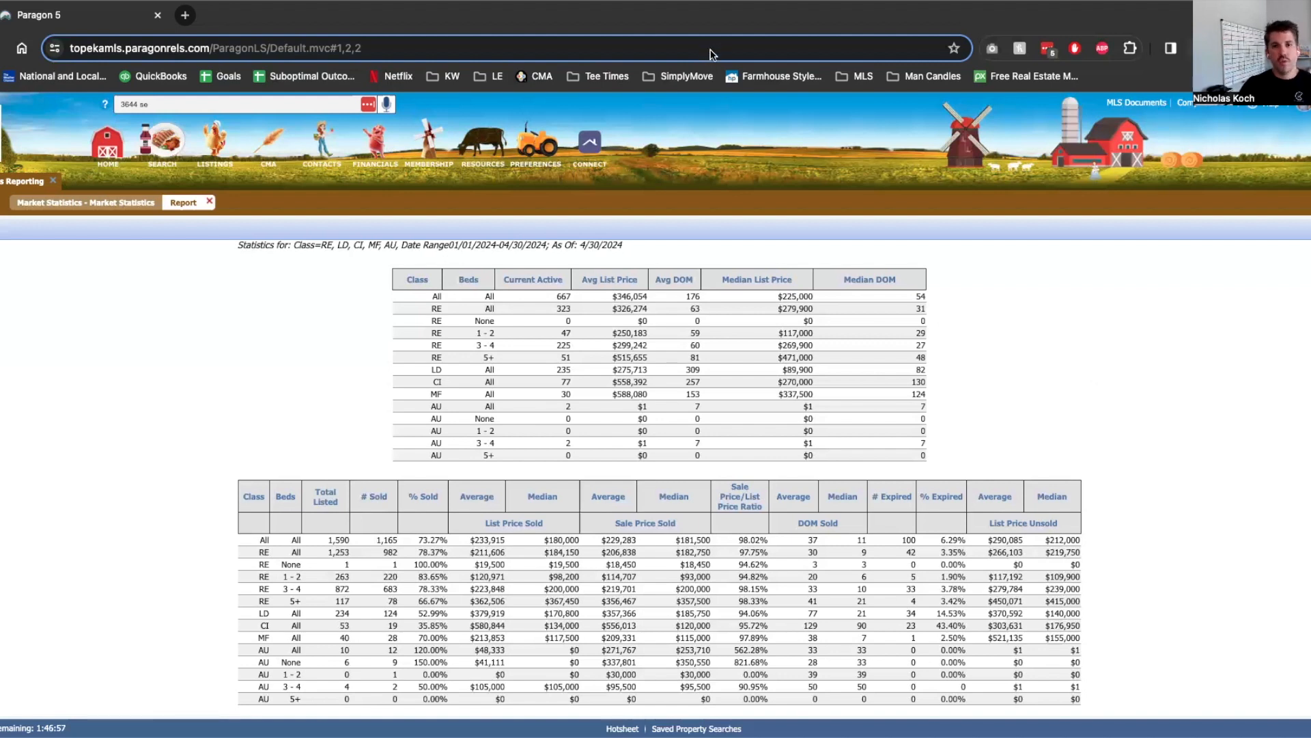